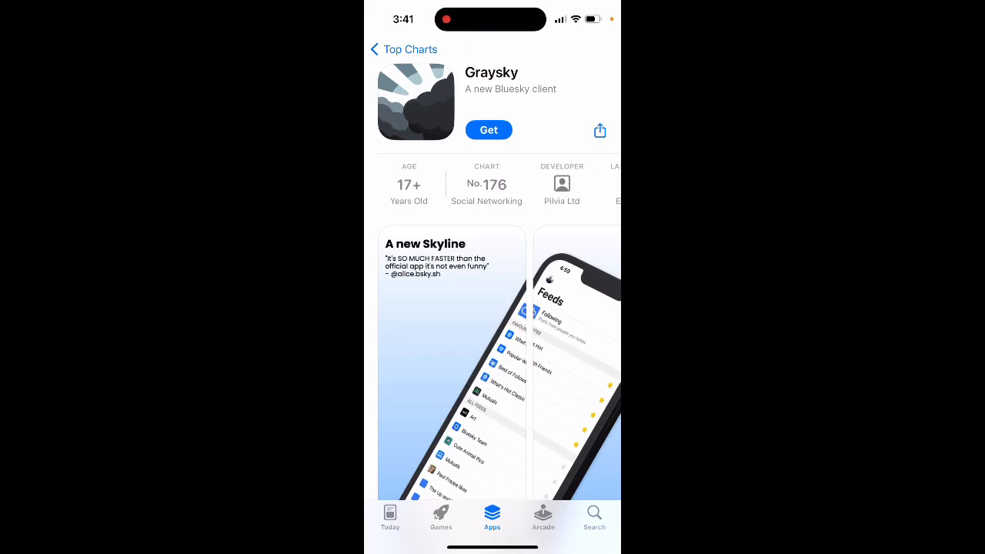
Download and install Graysky from its App Store page, then launch it.
scroll(left, 3)
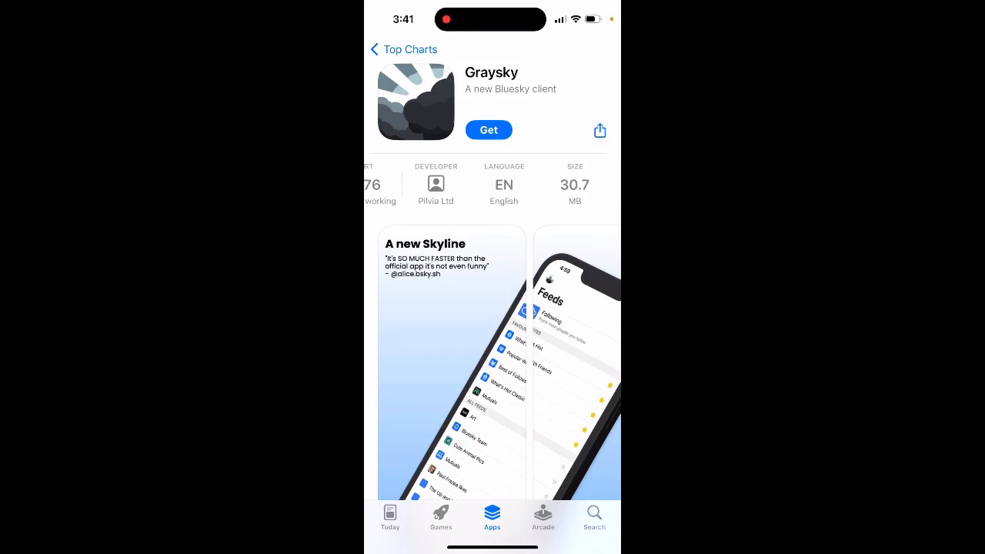
click(487, 130)
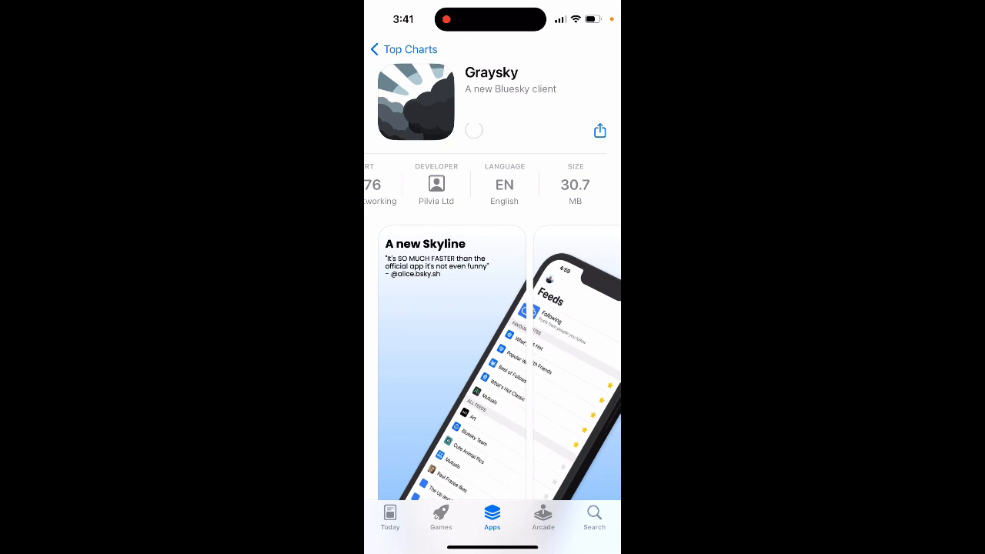
click(473, 130)
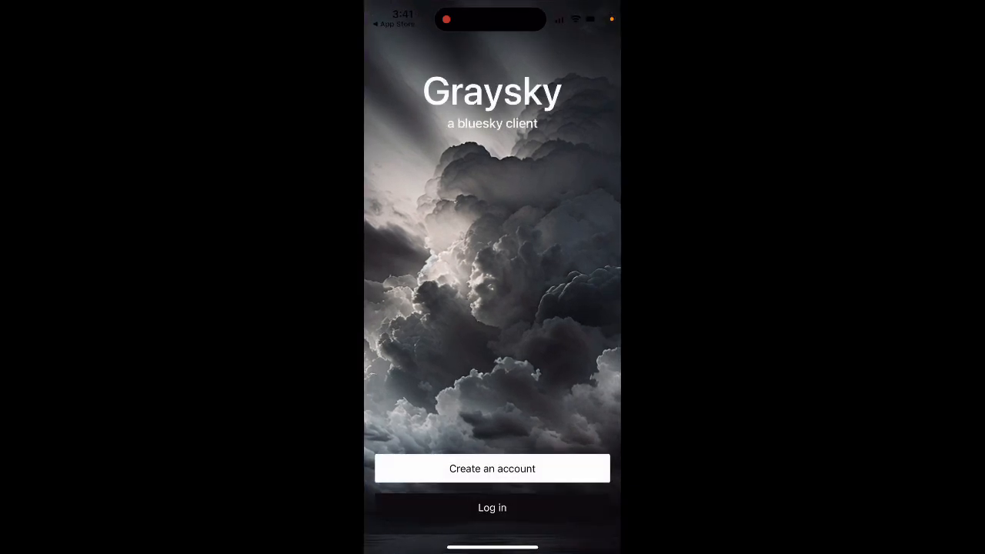
Preview Graysky's log-in form and invite-only sign-up form, cancelling each.
click(492, 507)
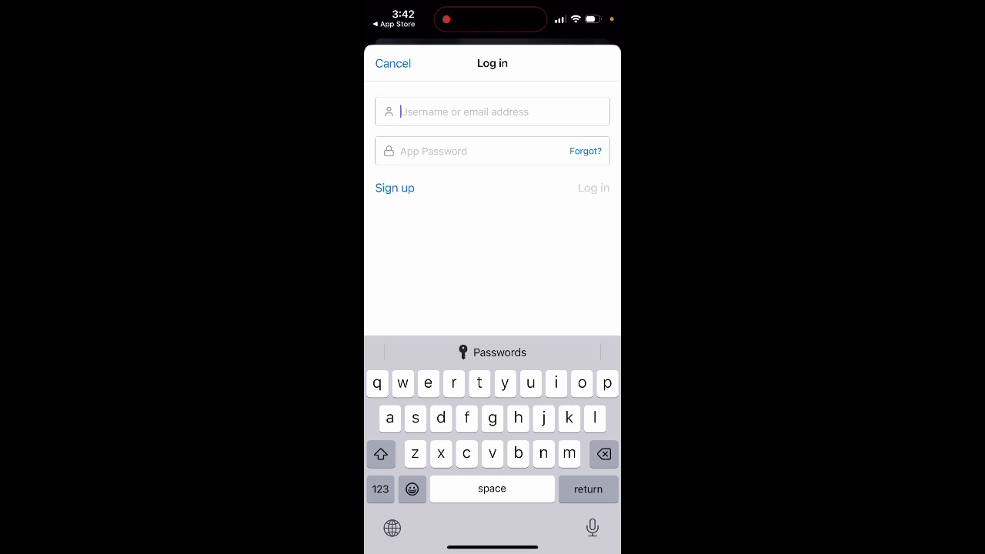
click(393, 63)
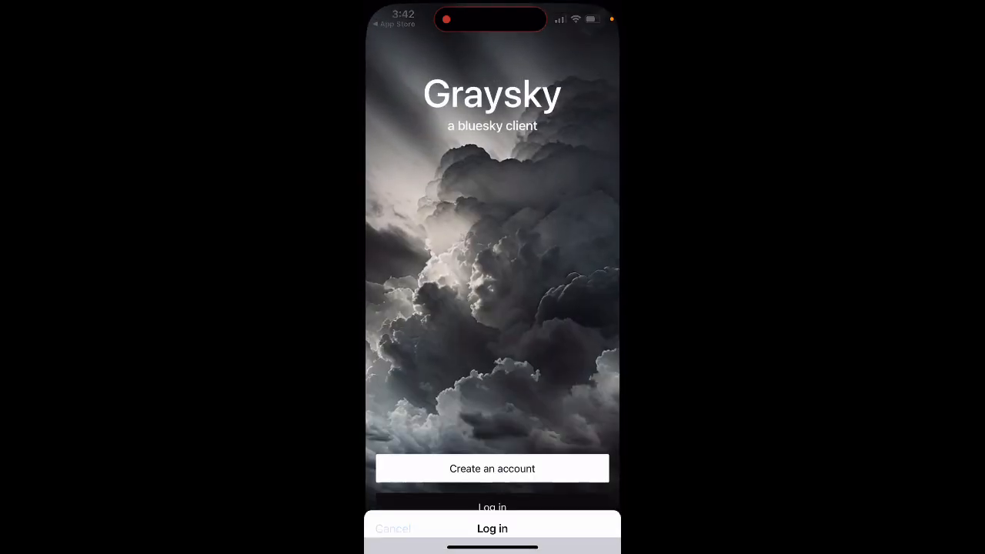
click(491, 468)
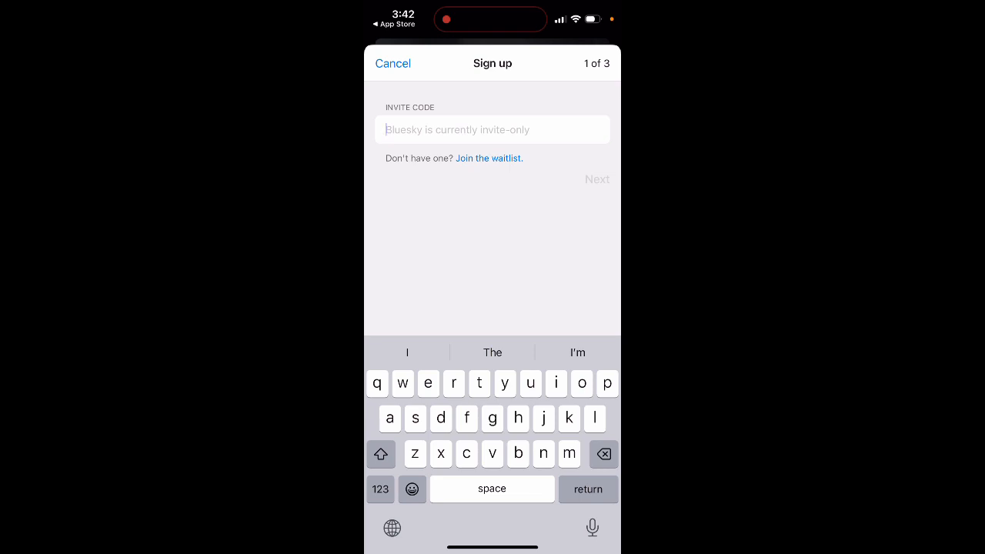
click(393, 63)
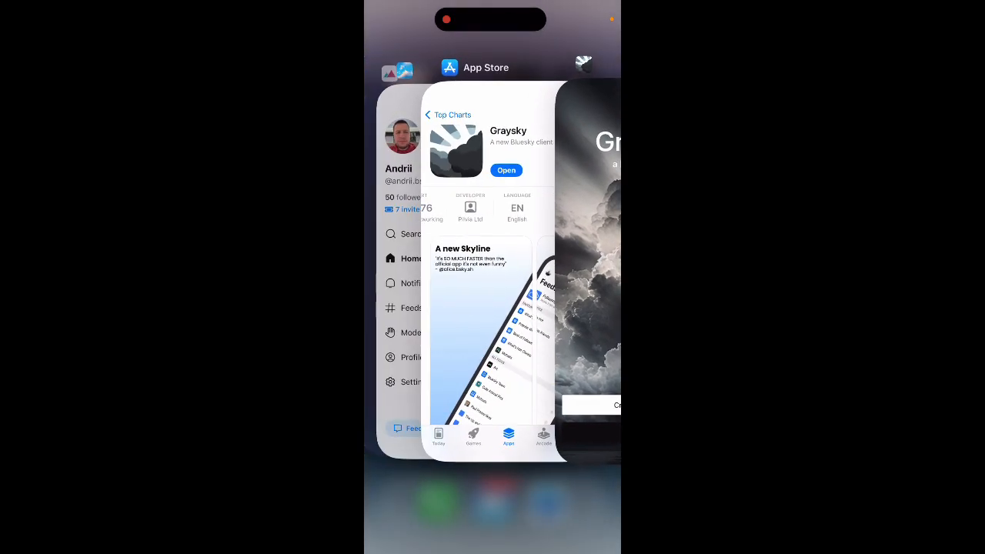
Return to the Graysky App Store page and browse its description, reviews and screenshots.
click(490, 269)
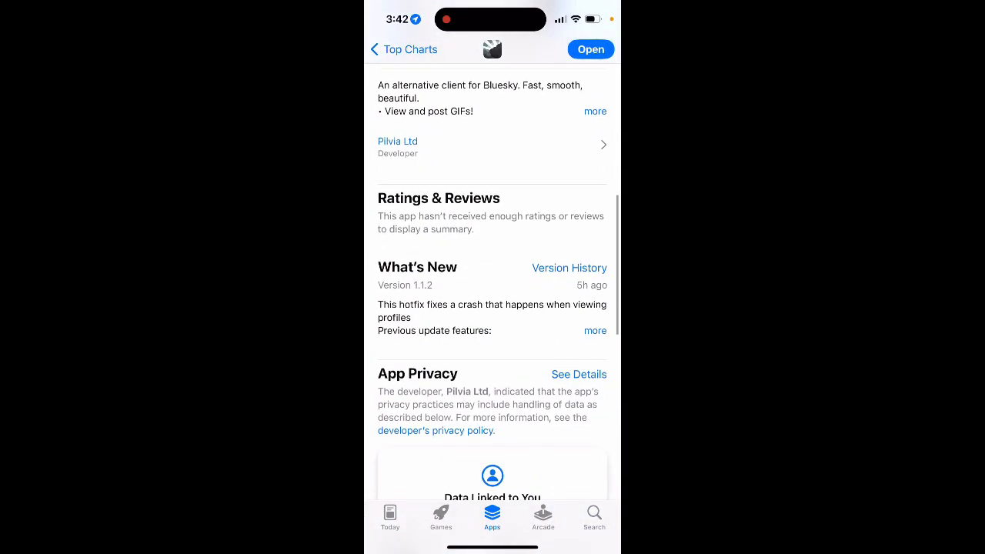
scroll(down, 3)
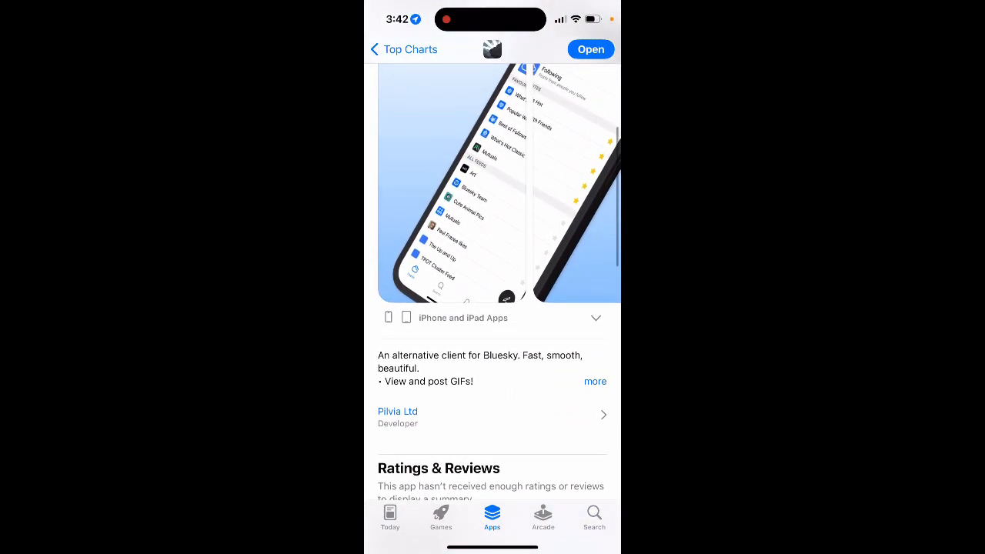
scroll(down, 3)
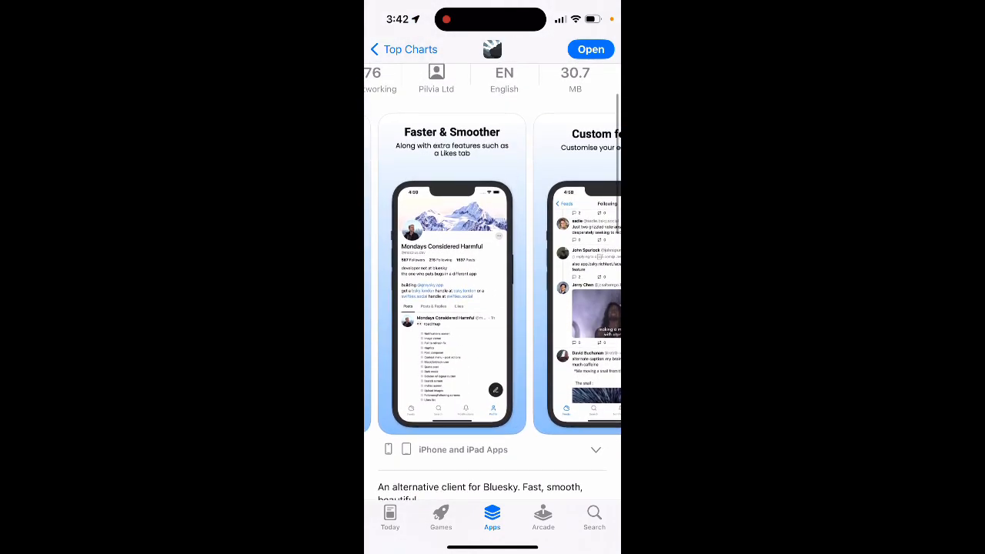
scroll(left, 3)
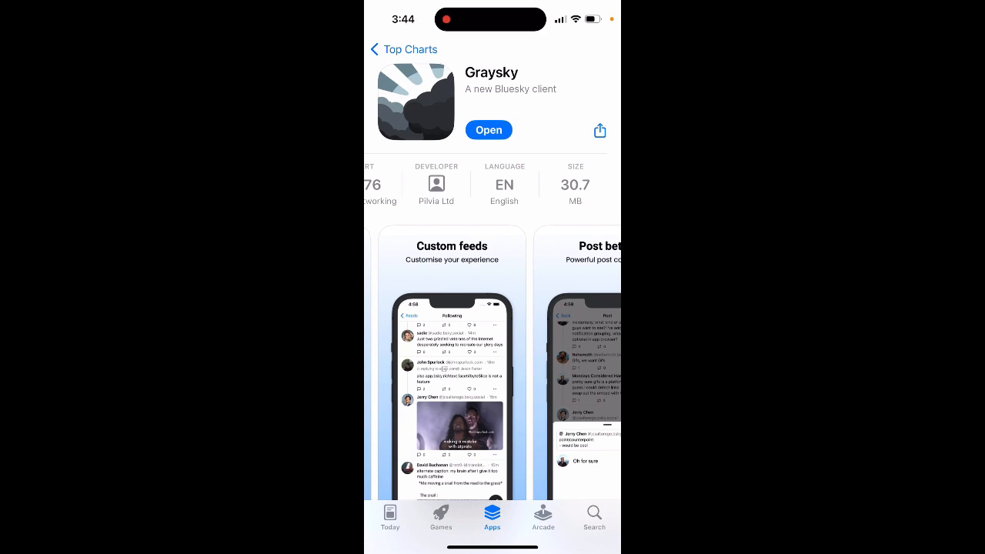
Create the DodgerBlue app password in Bluesky settings and sign Graysky in with it.
click(487, 130)
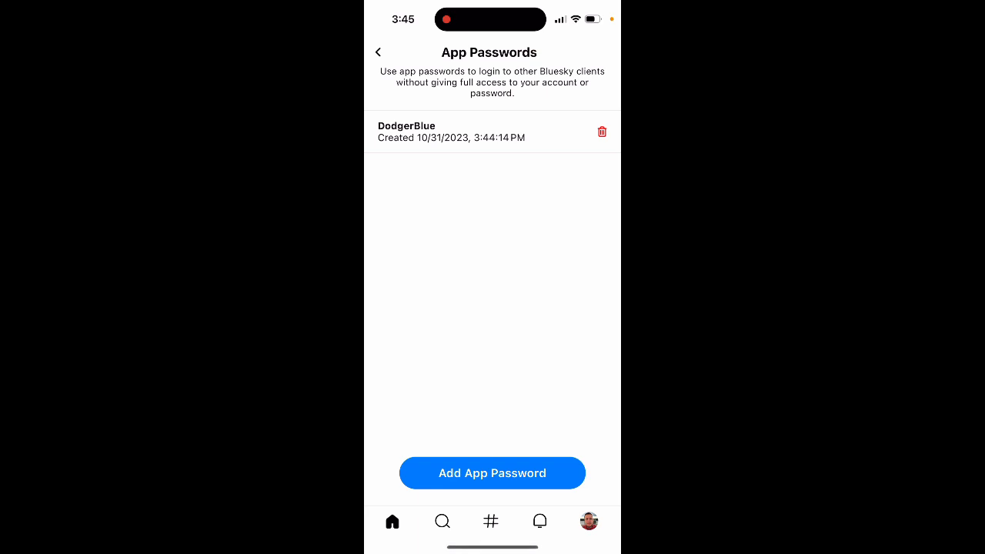
click(378, 52)
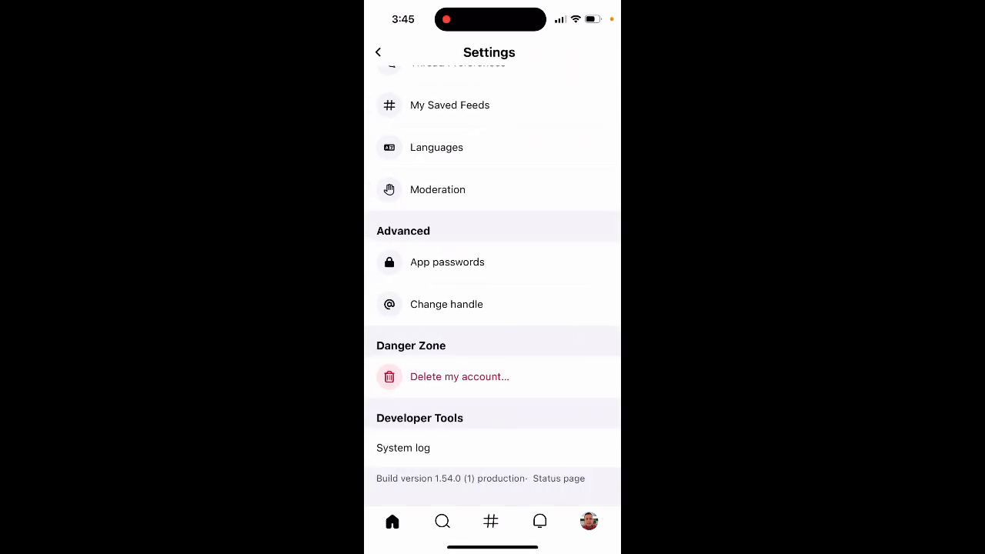
click(447, 261)
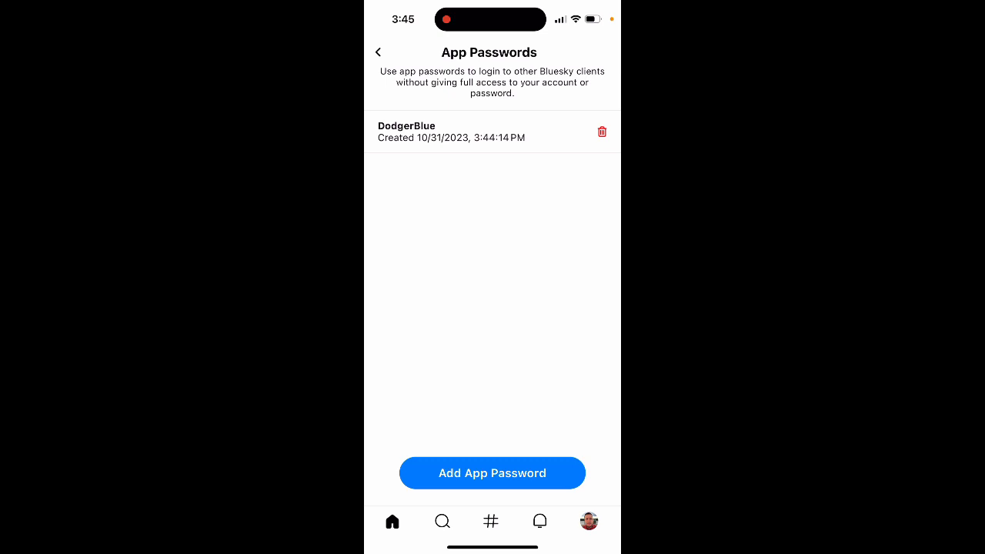
click(393, 521)
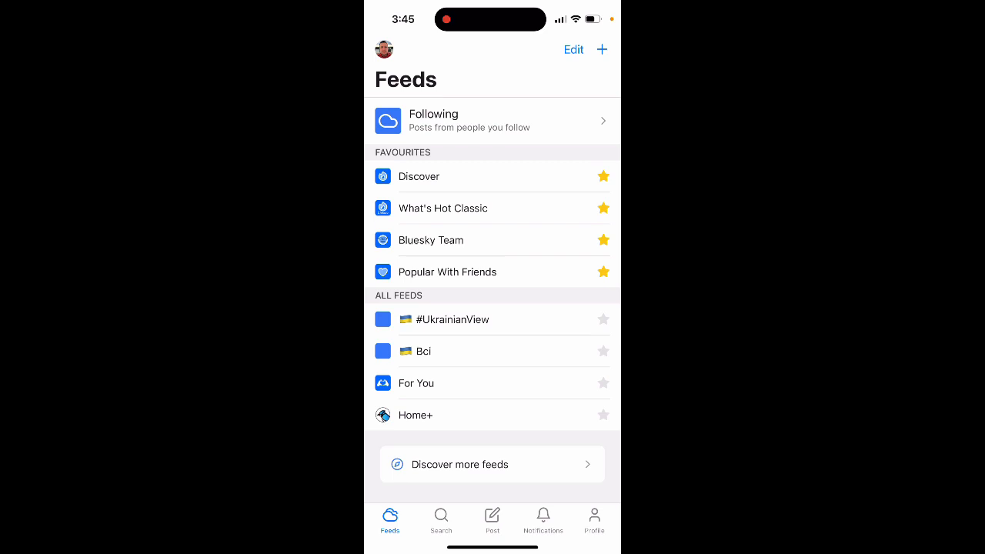
Open the Discover feed and scroll through its art, joke and news posts.
click(418, 176)
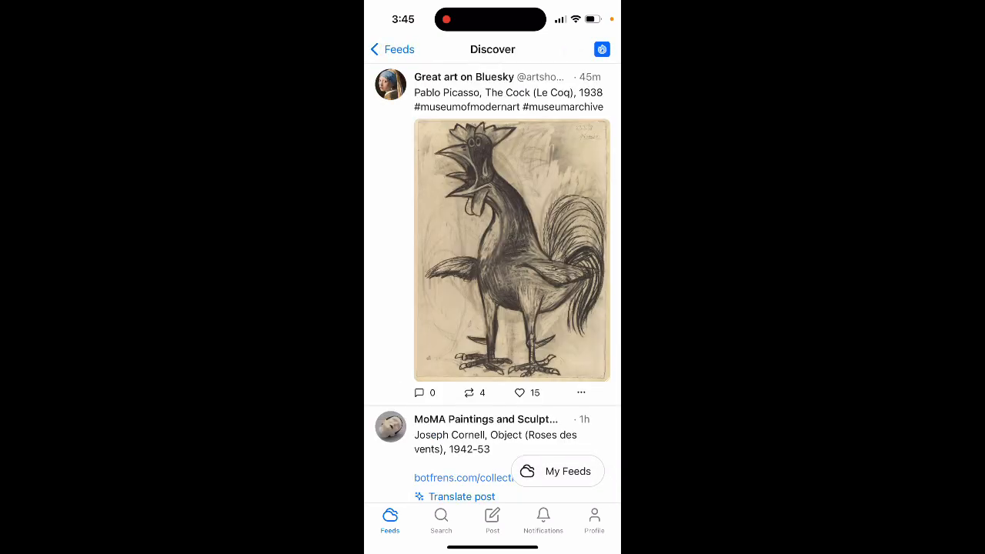
scroll(up, 3)
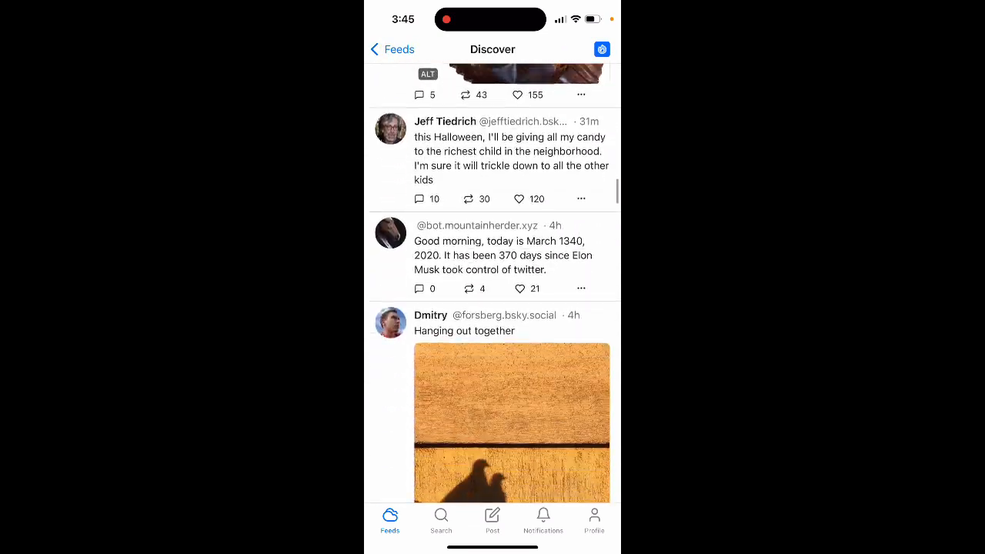
scroll(up, 3)
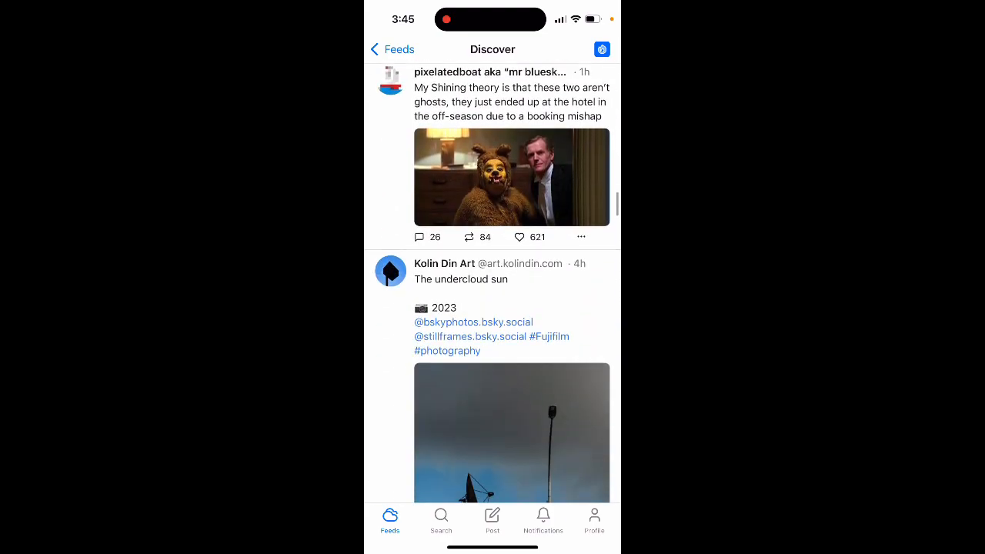
scroll(down, 3)
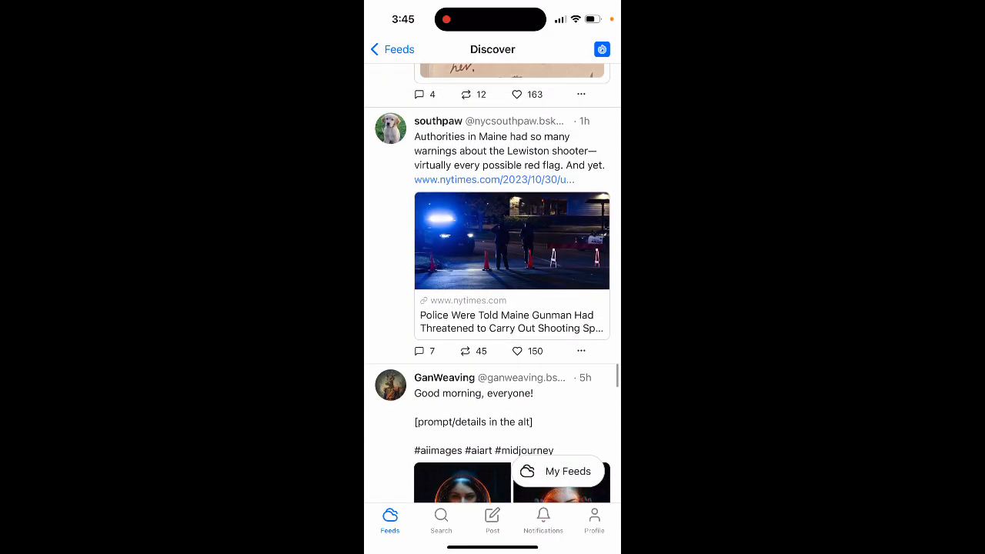
Browse the suggested accounts to follow in Search.
click(440, 517)
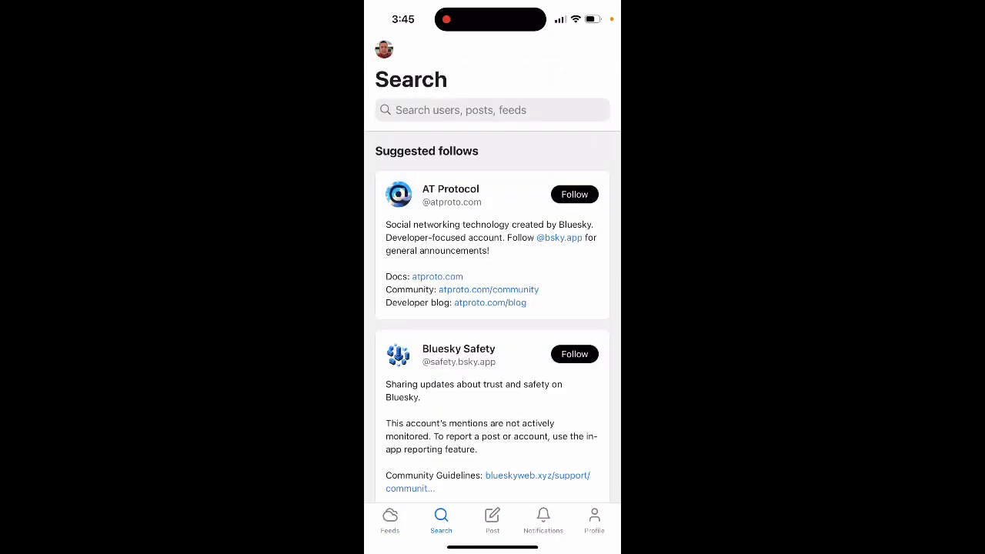
scroll(down, 3)
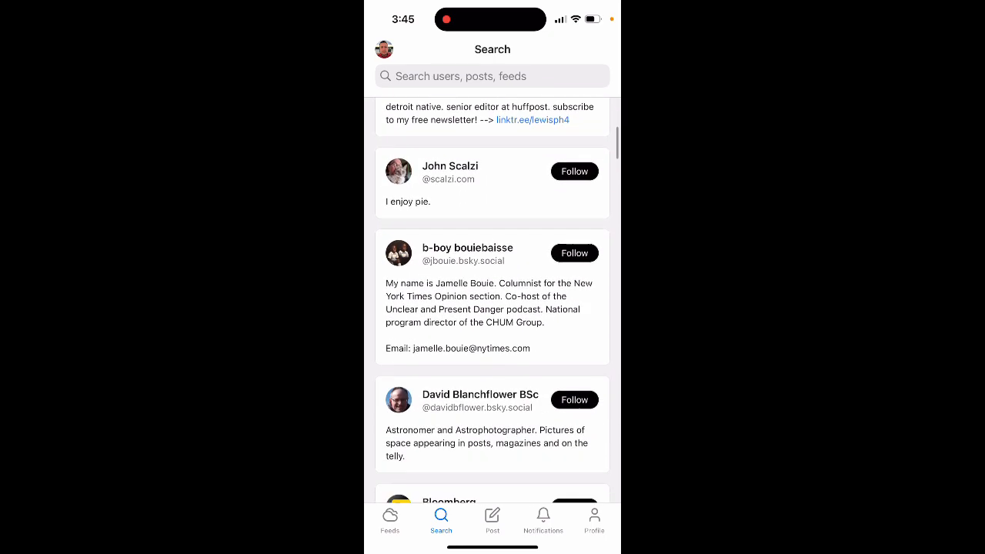
scroll(down, 3)
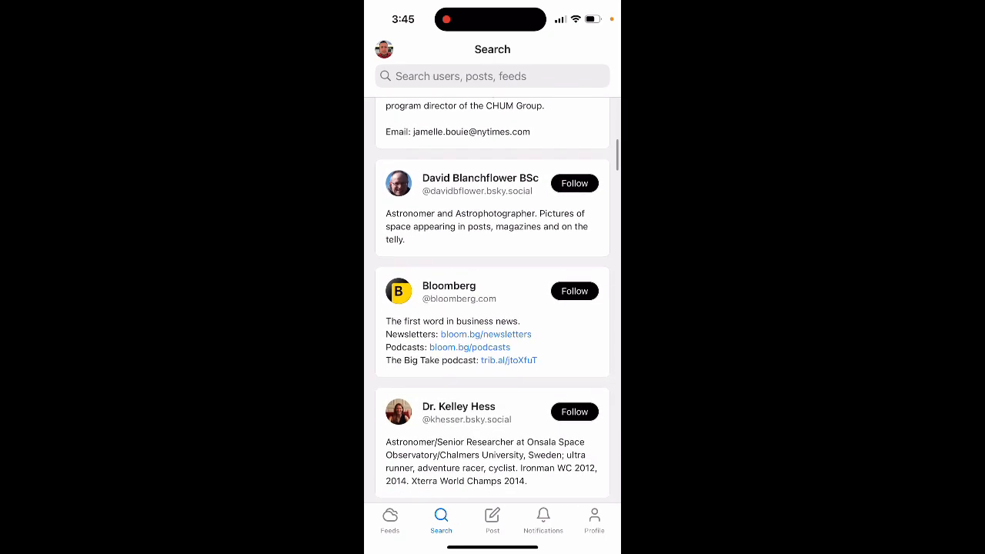
scroll(down, 3)
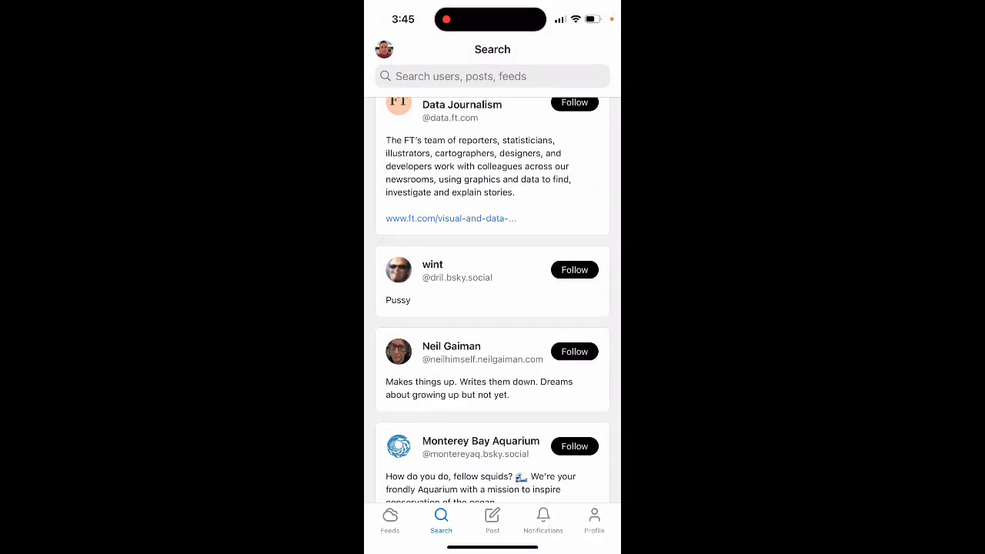
View notifications and your own profile, opening and closing Edit Profile without changes.
click(542, 519)
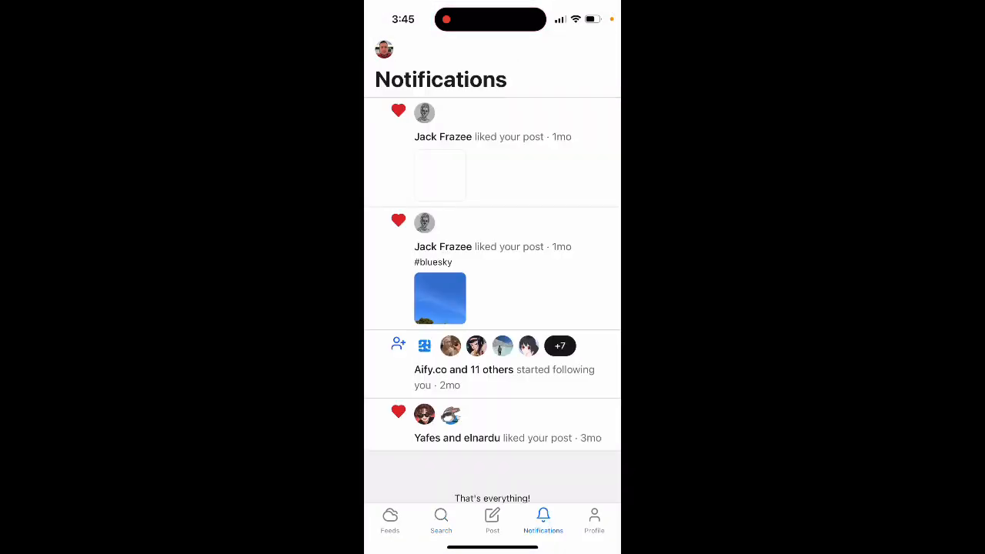
click(594, 520)
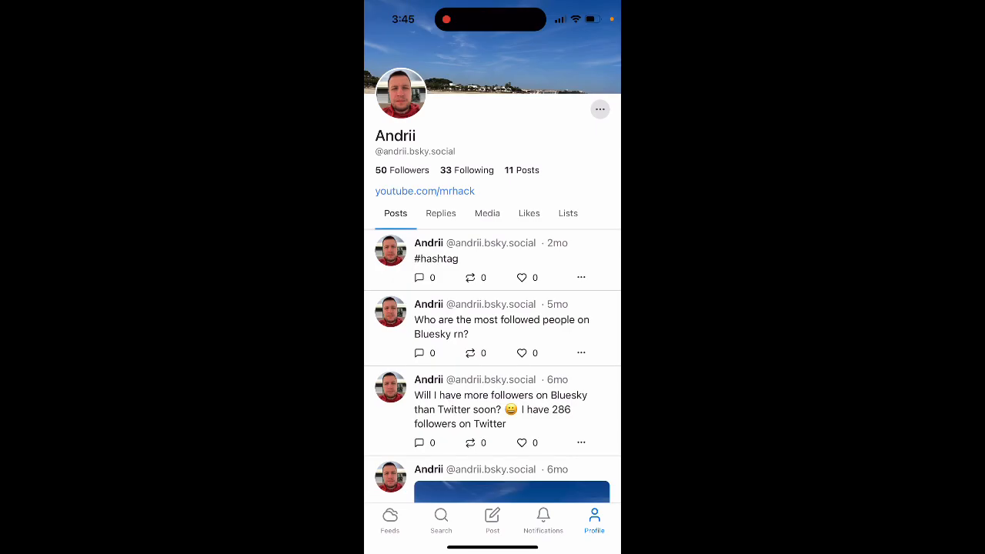
click(599, 109)
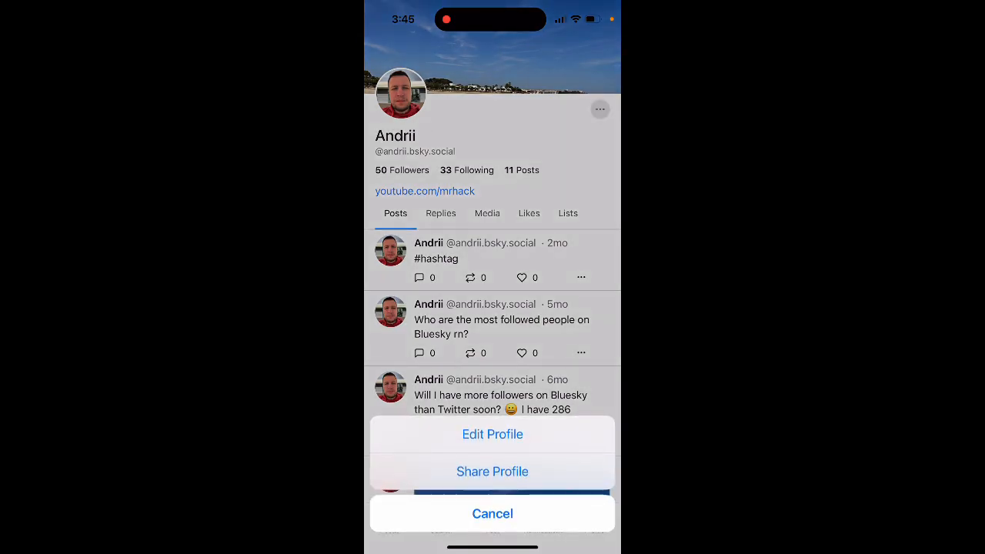
click(492, 434)
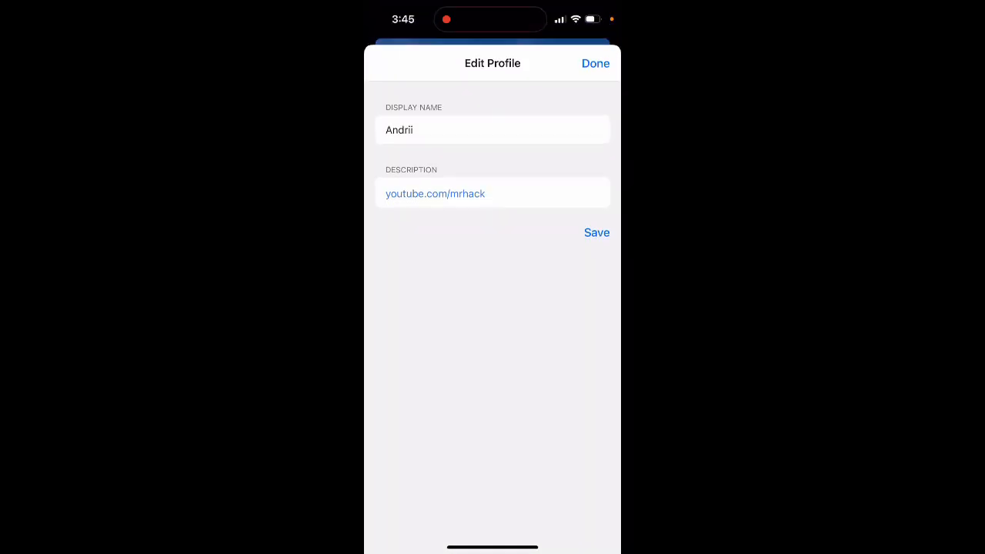
click(594, 63)
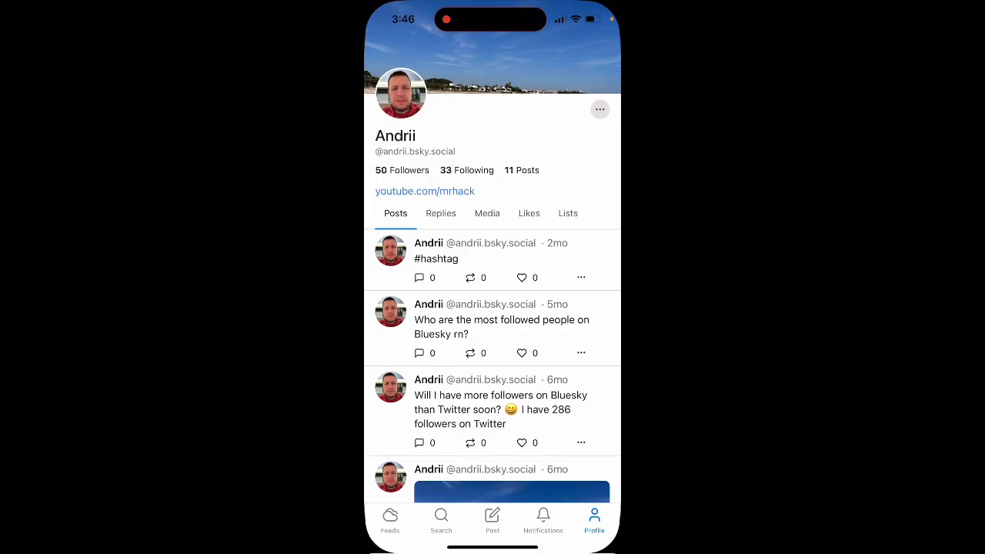
Scroll the Discover feed and view its Feed Details, then return to Feeds.
click(389, 520)
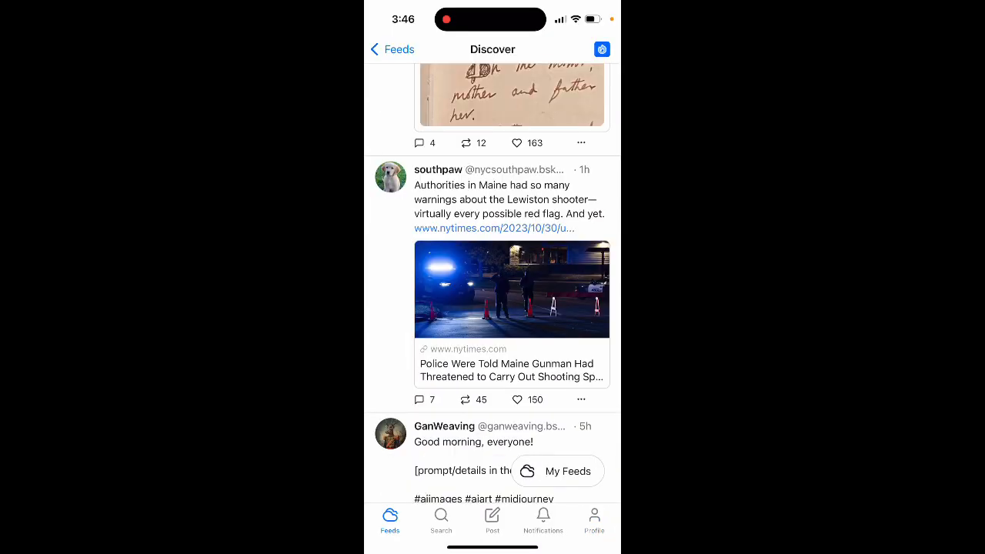
scroll(down, 3)
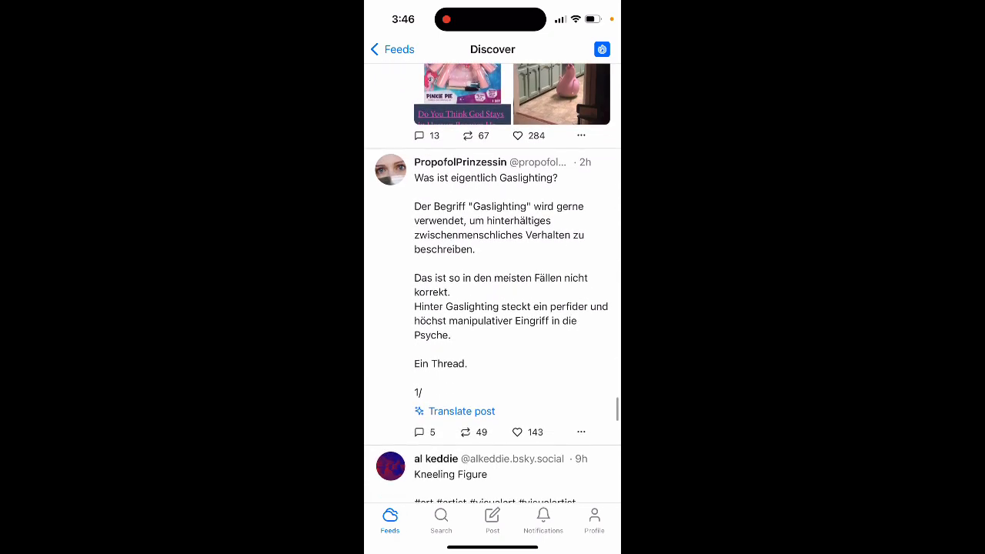
click(602, 49)
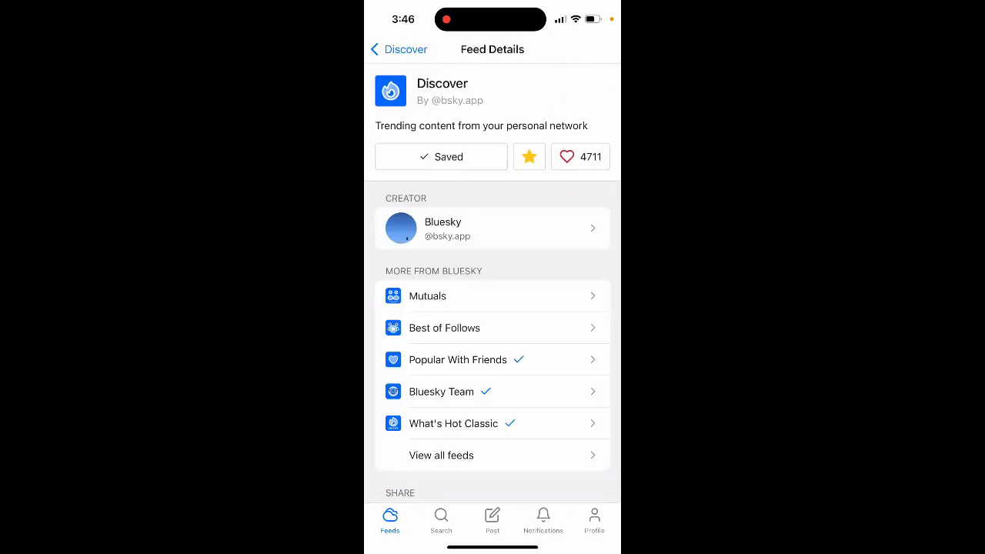
click(397, 49)
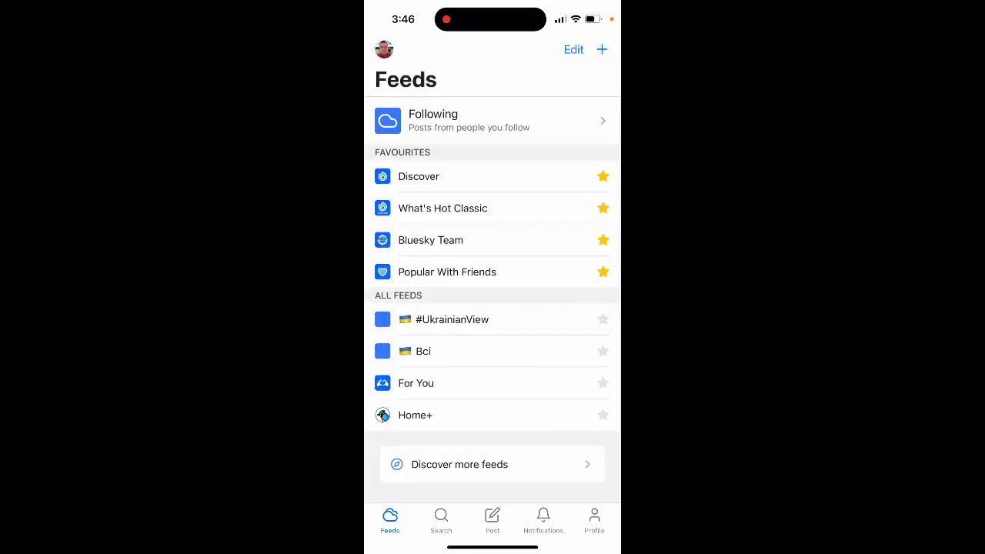
Open the What's Hot Classic feed and scroll its latest posts.
click(443, 208)
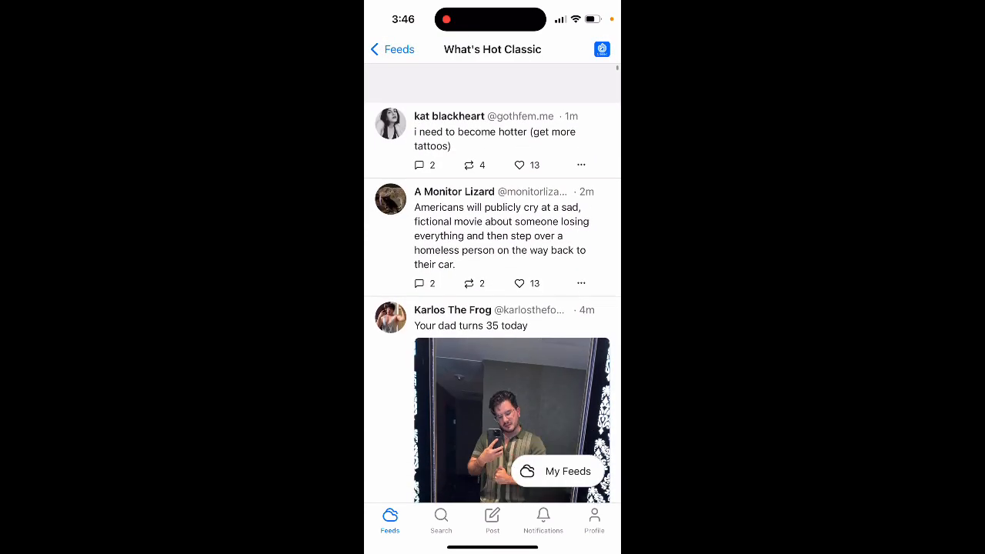
scroll(up, 3)
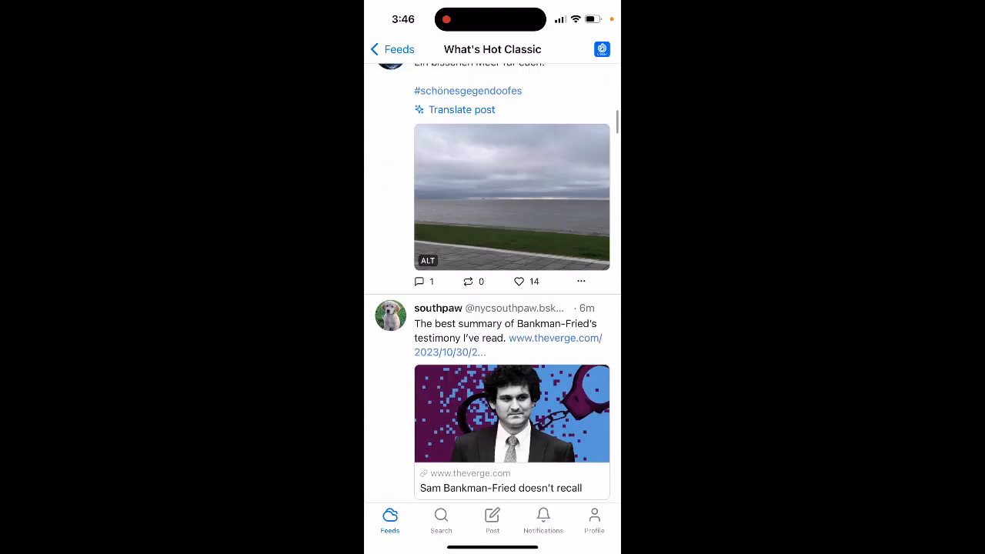
scroll(up, 3)
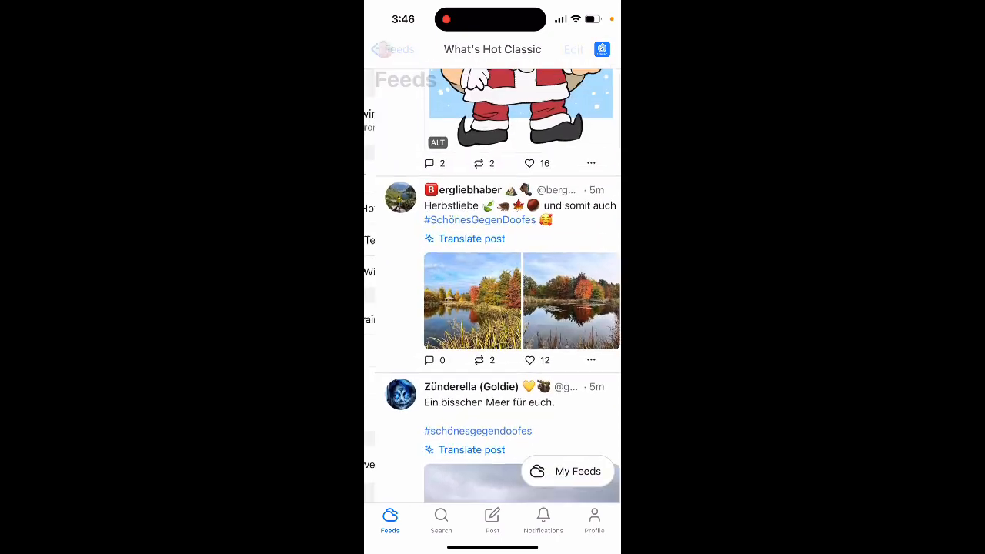
Browse the Discover Feeds catalogue of popular feeds like For You, Art and Gardening.
click(566, 471)
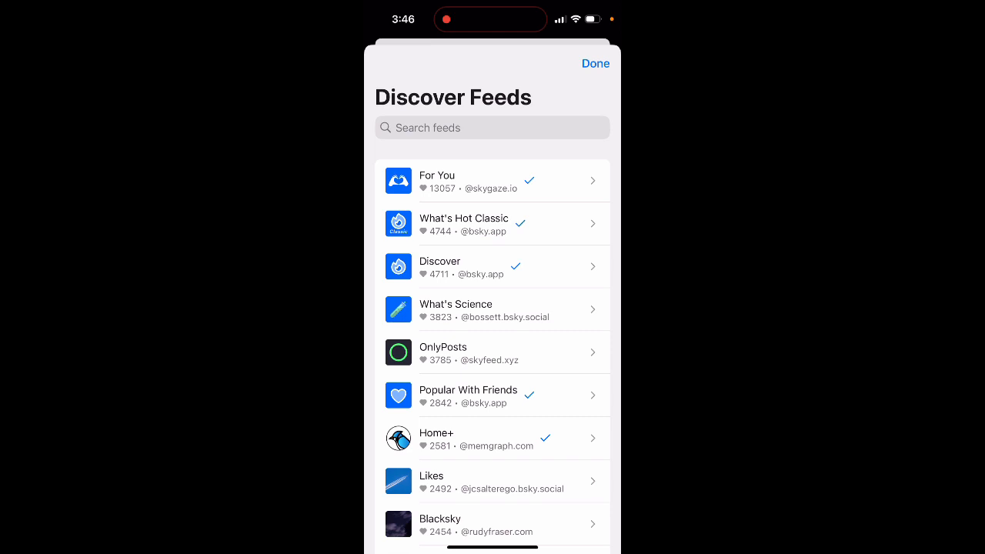
scroll(down, 3)
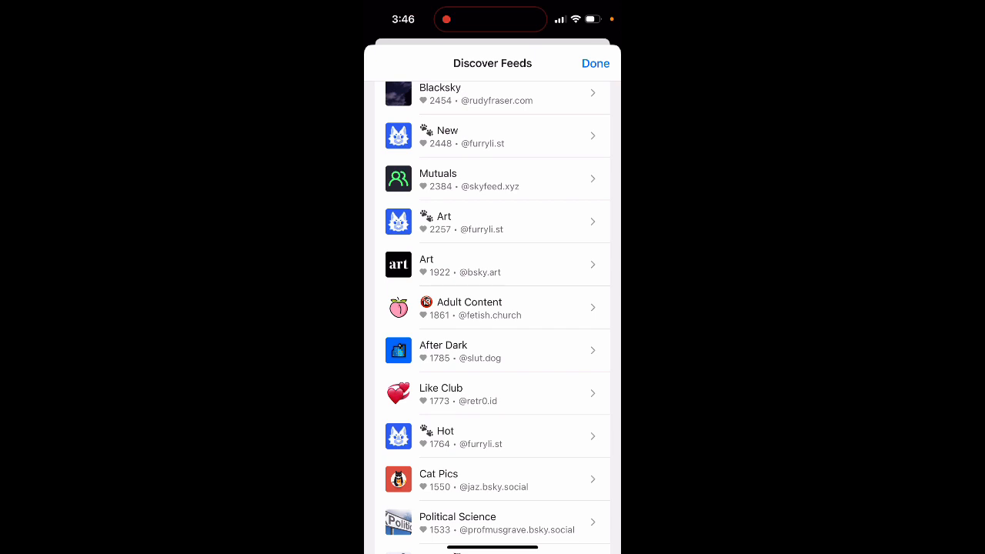
scroll(down, 3)
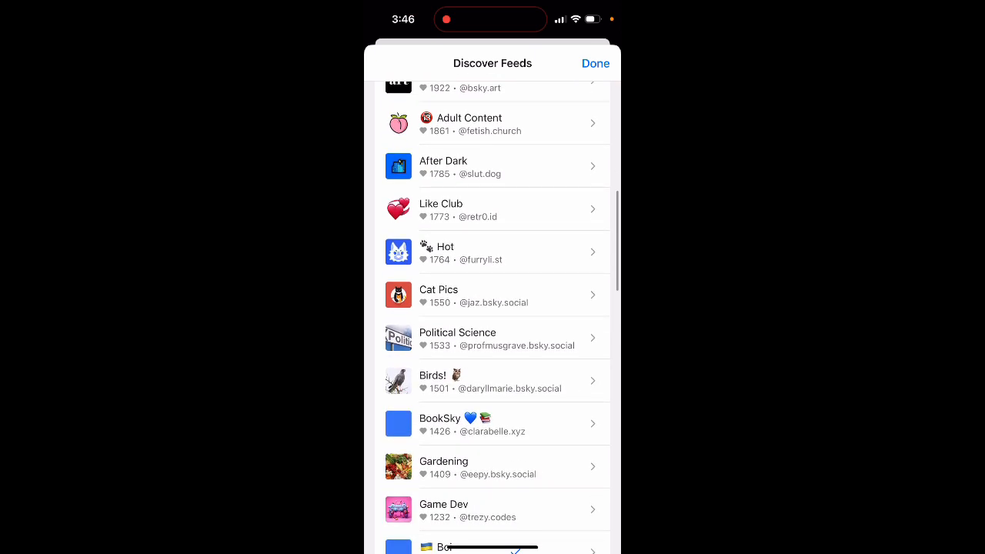
scroll(down, 3)
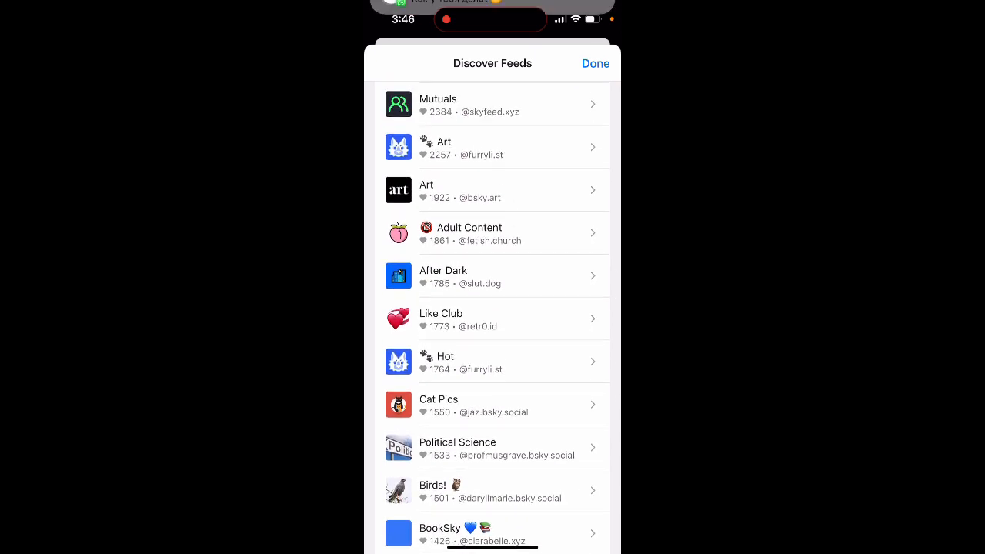